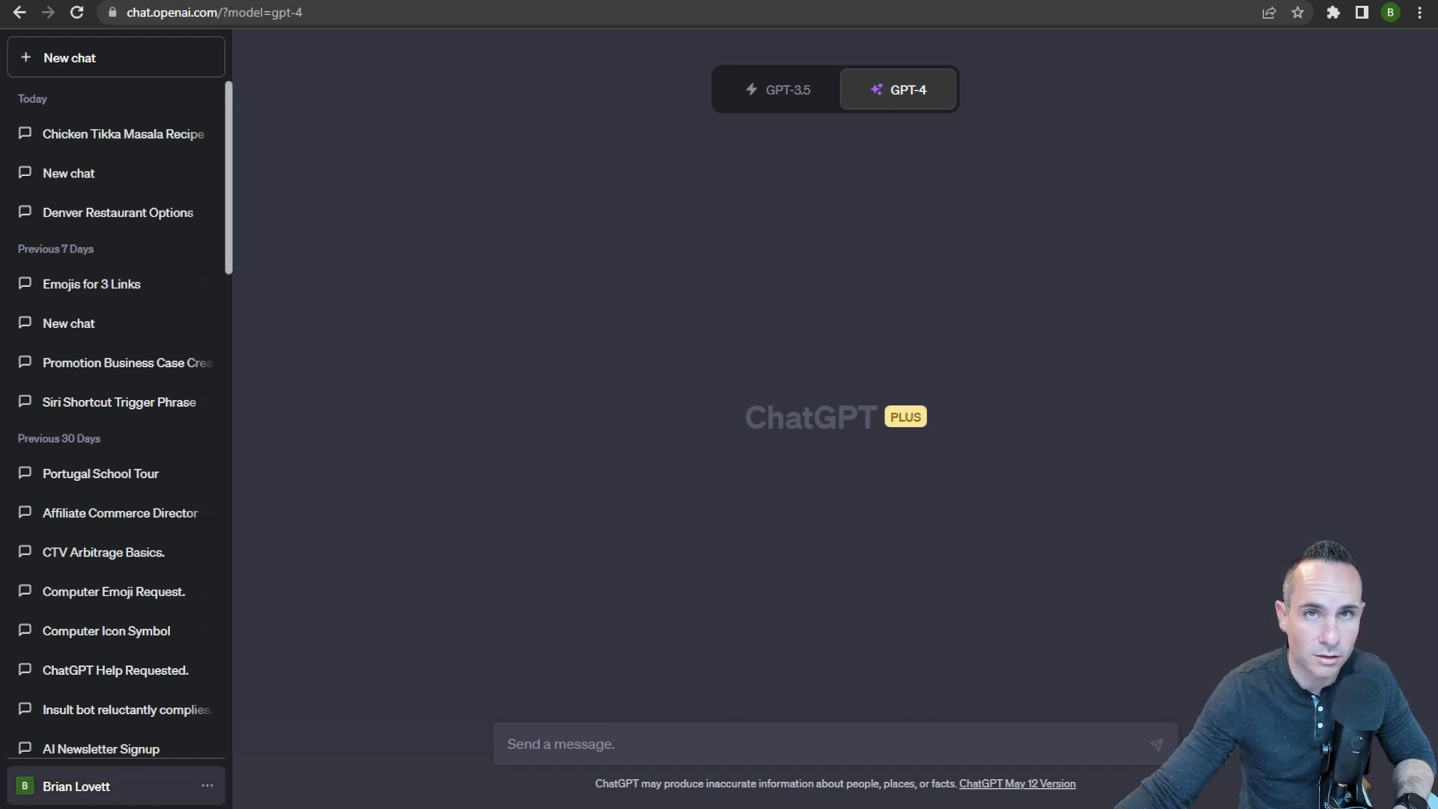
Step: Switch on the Plugins toggle under Beta features in the account Settings
left_click(115, 785)
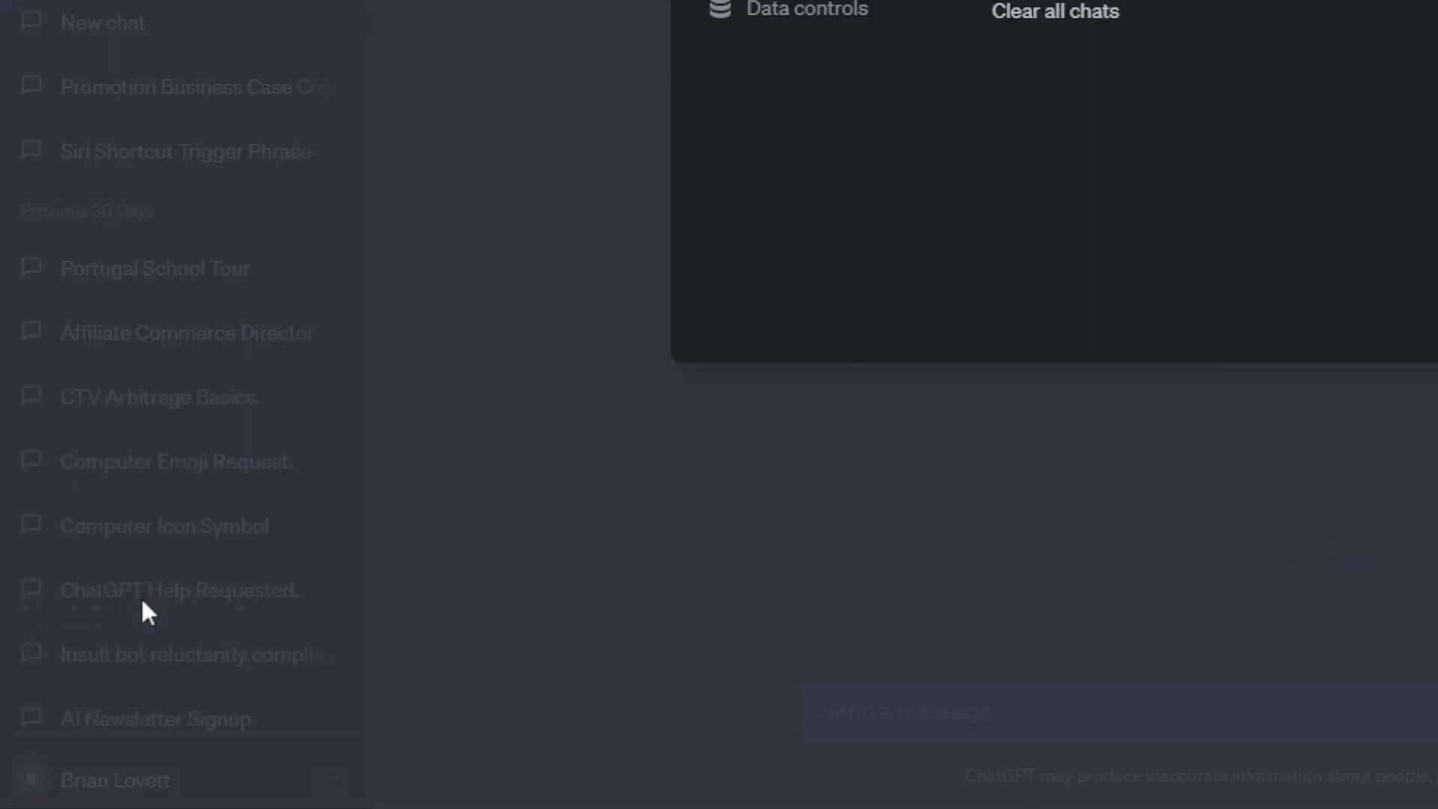
left_click(498, 285)
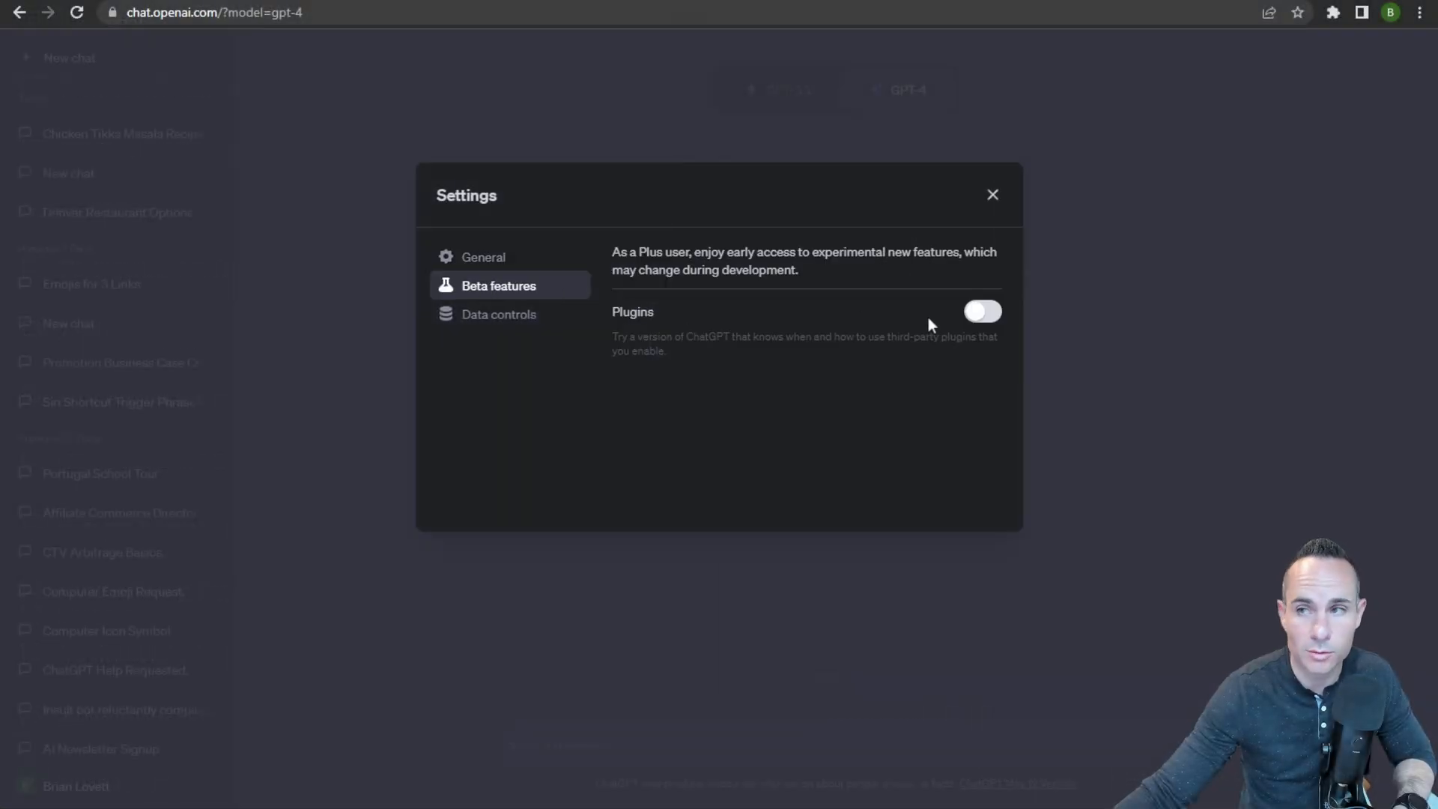
left_click(991, 194)
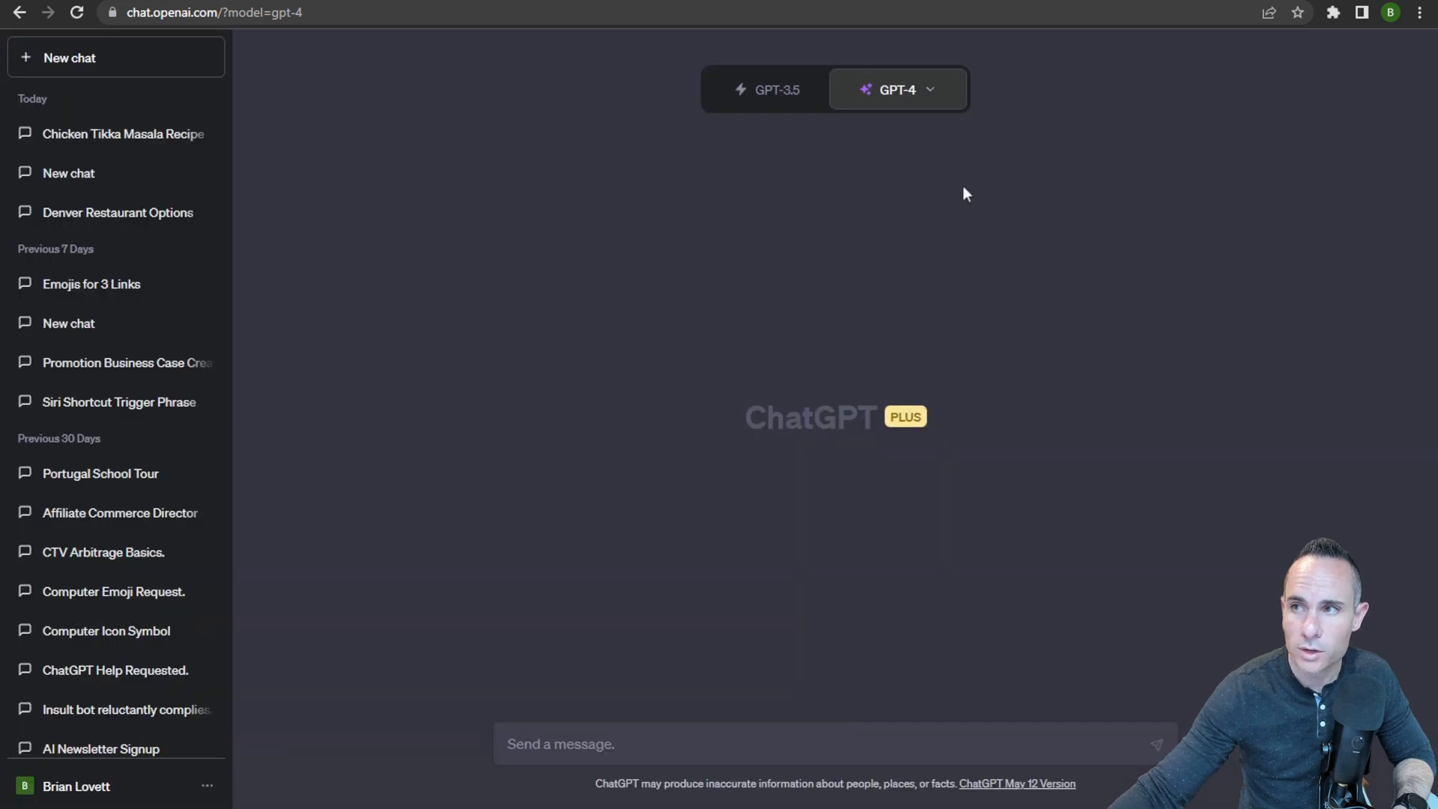
Step: Set GPT-4 to Plugins mode and open the plugin list showing Speak, OpenTable and Wolfram enabled
left_click(896, 89)
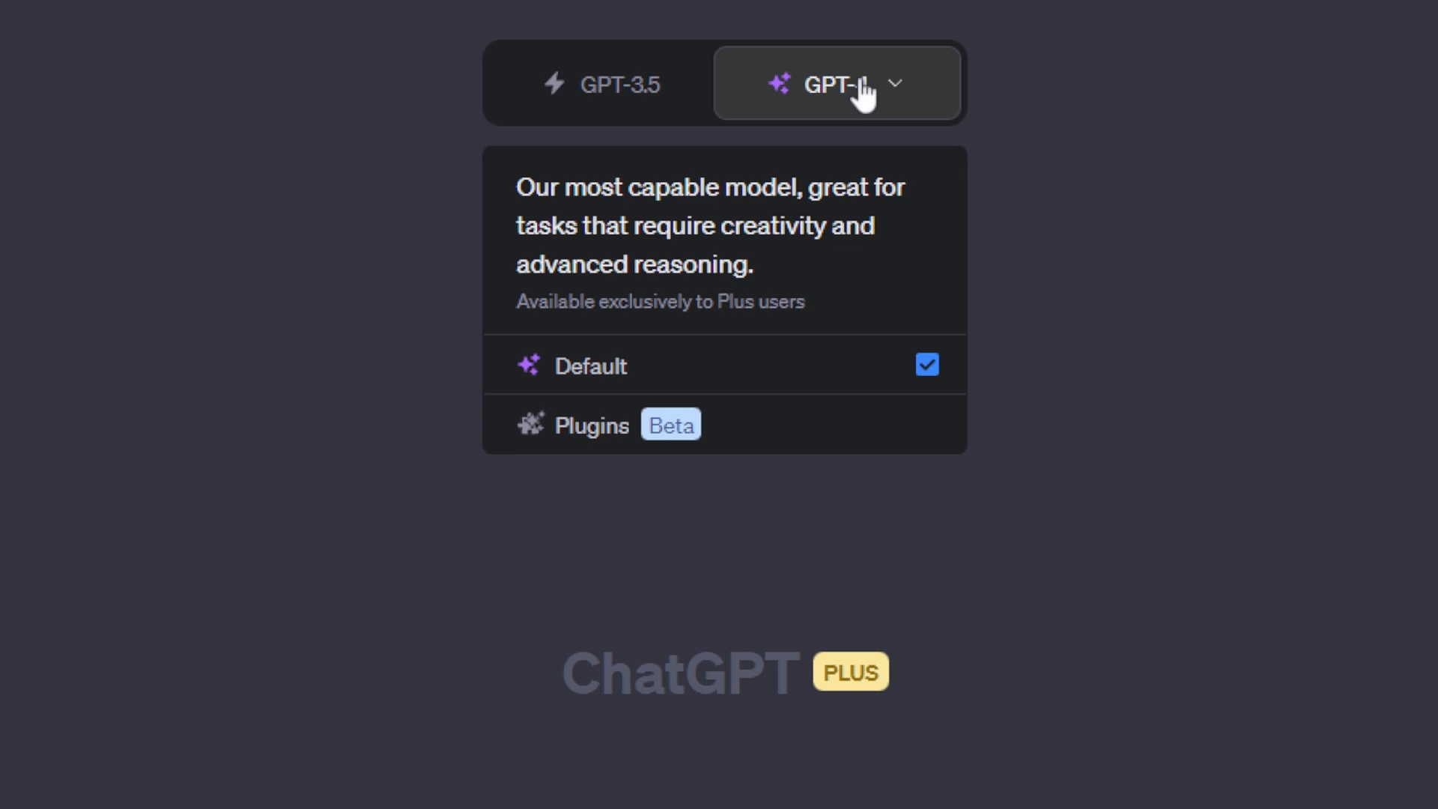
left_click(591, 424)
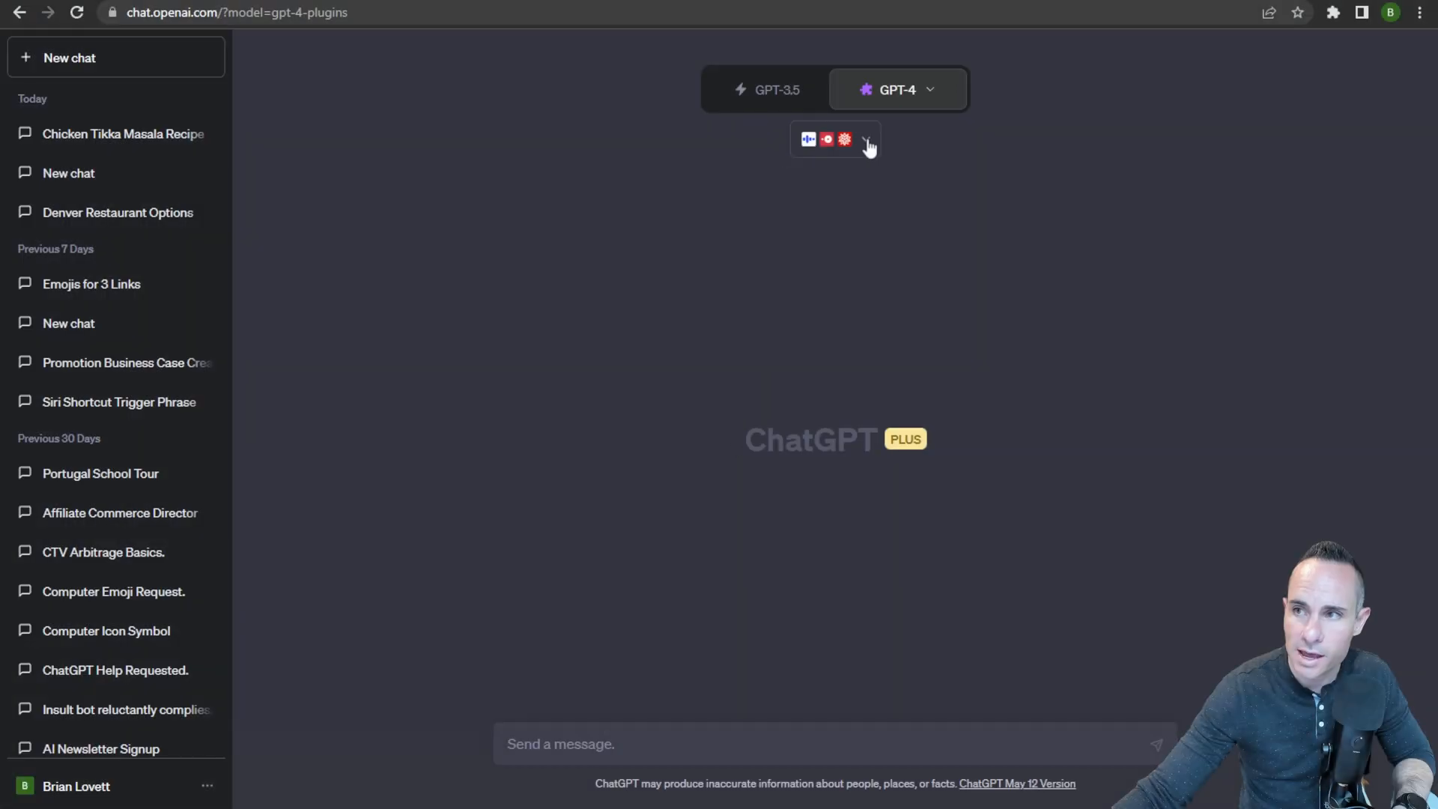
left_click(862, 139)
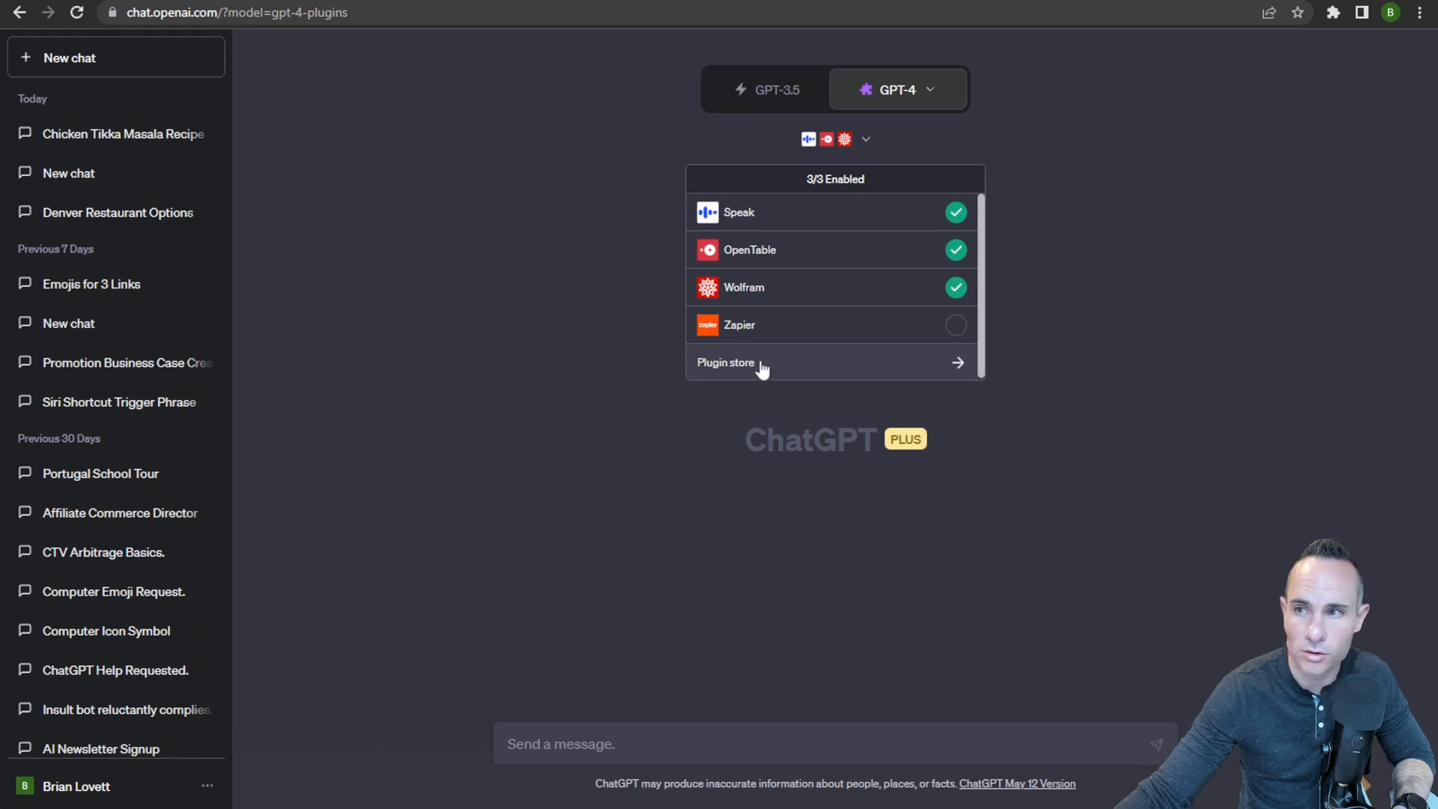
Step: Browse the plugin store, then enter 'how many calories are in tika masala' in the message box
left_click(725, 362)
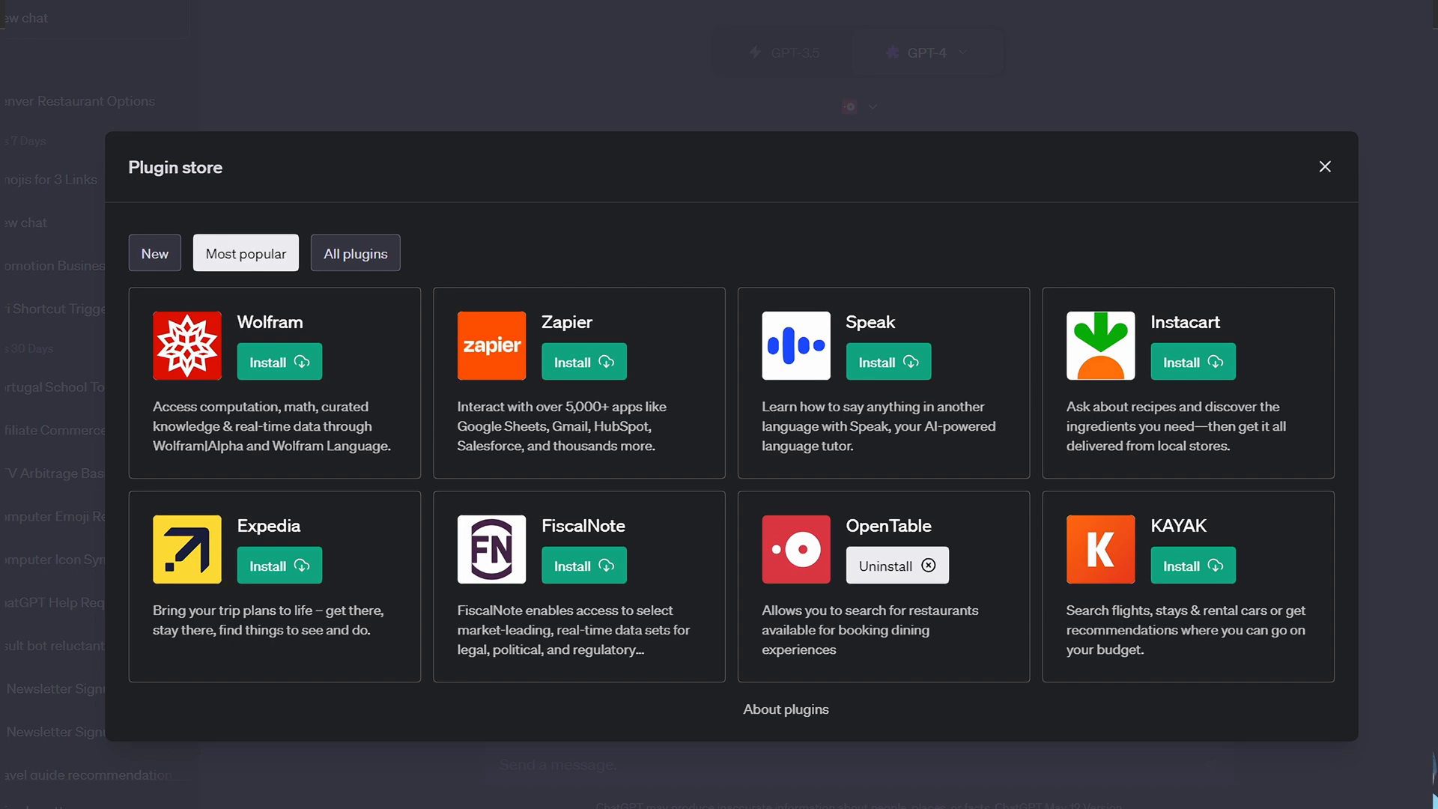
left_click(1324, 166)
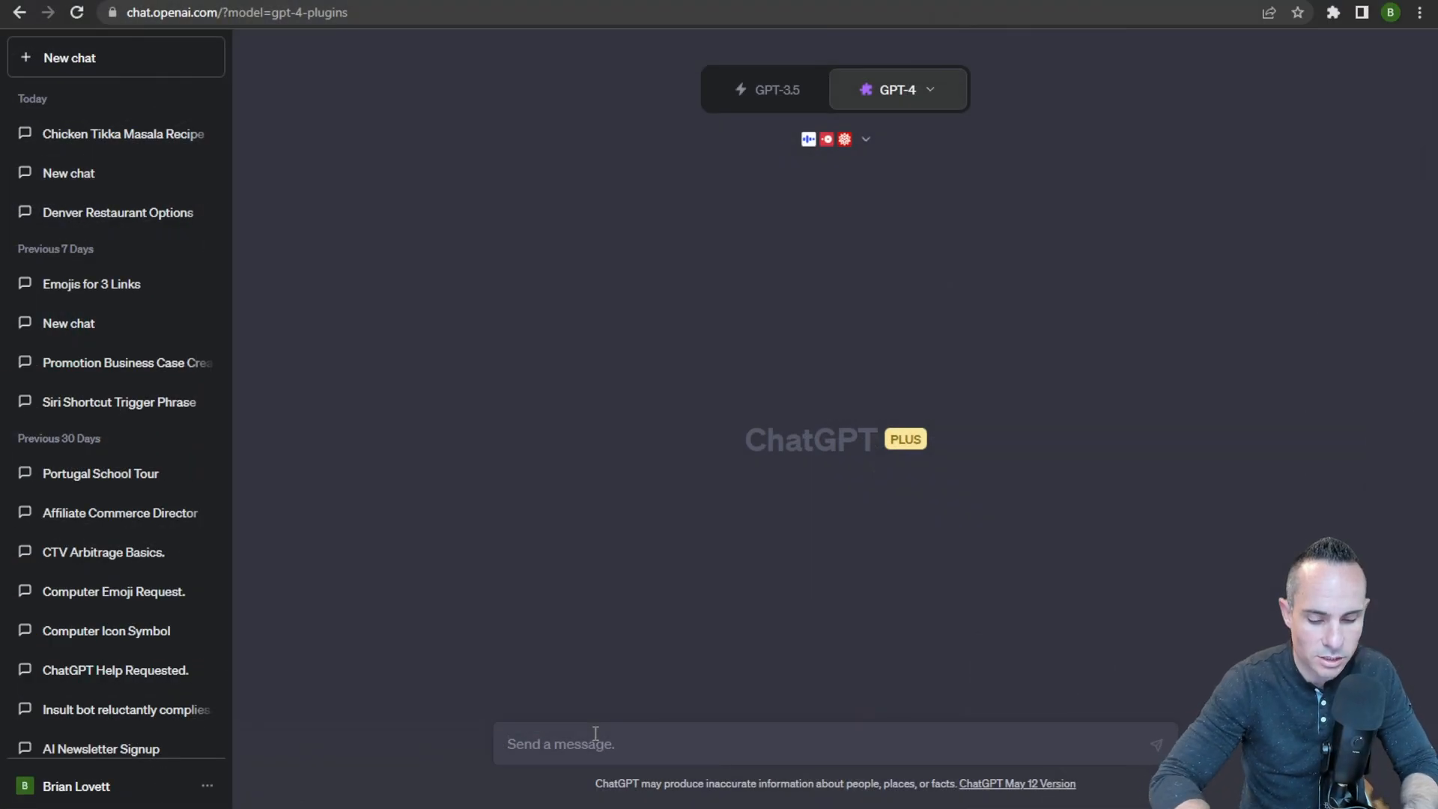
type("how many calories are in tika masala")
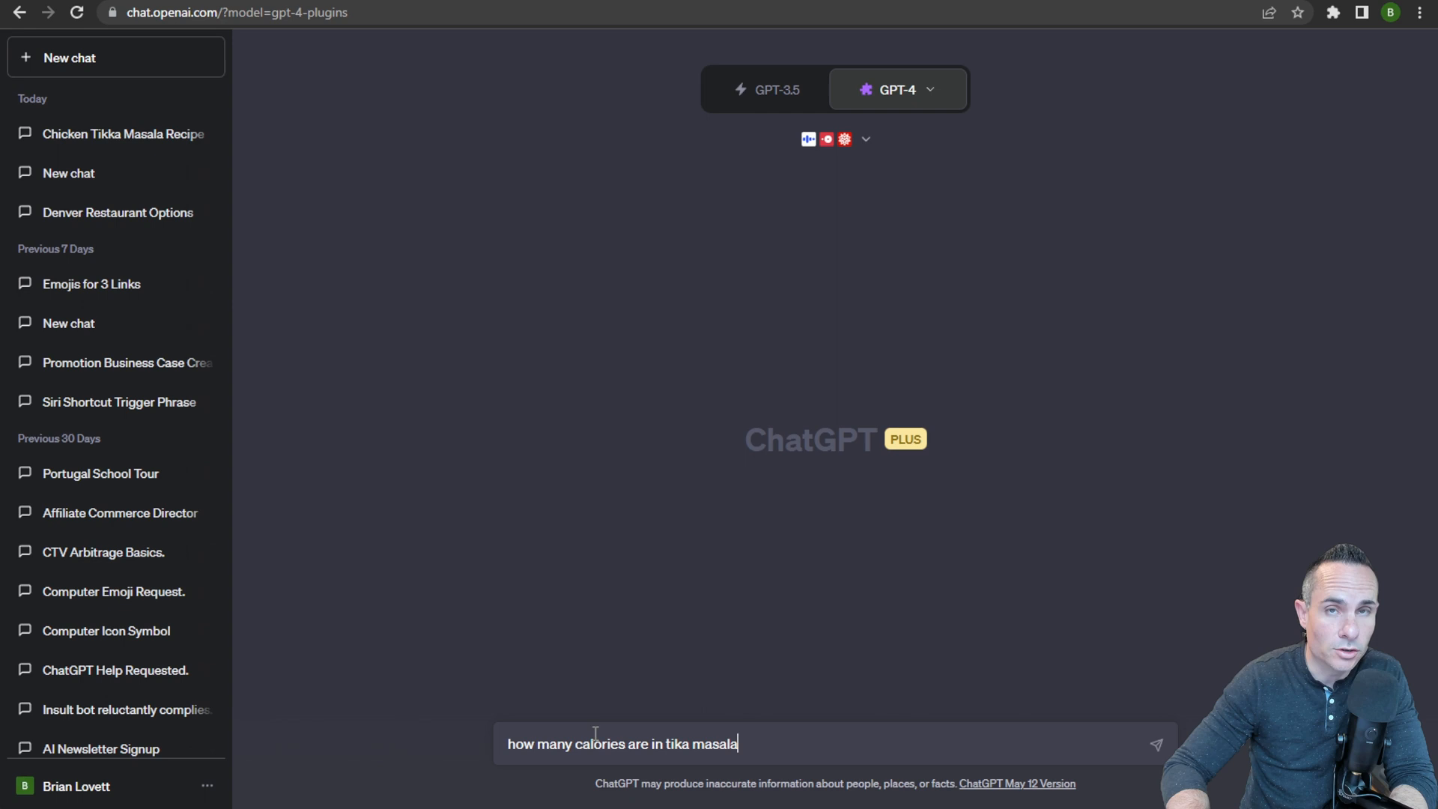